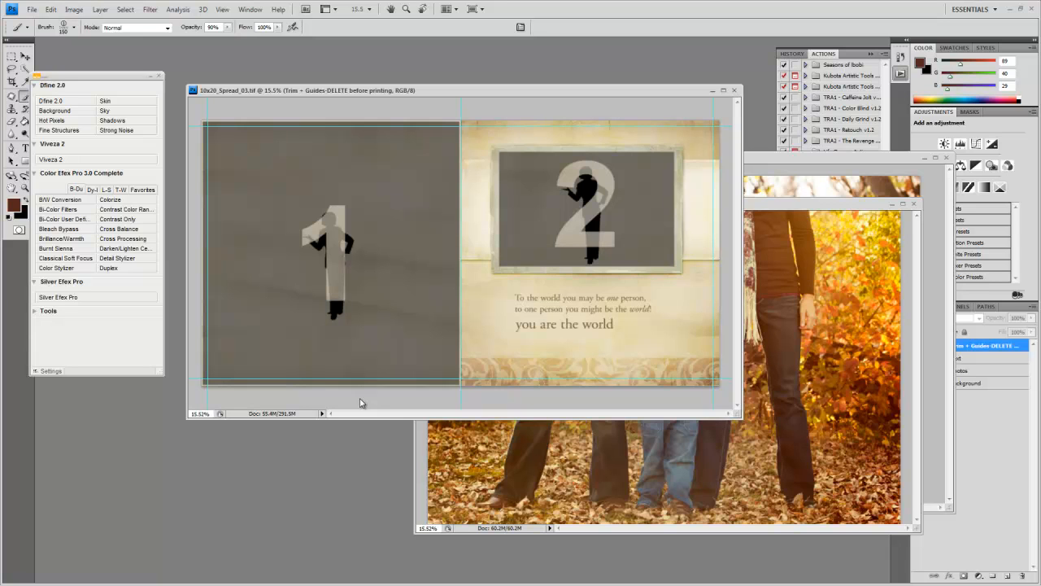
mouse_move(439, 303)
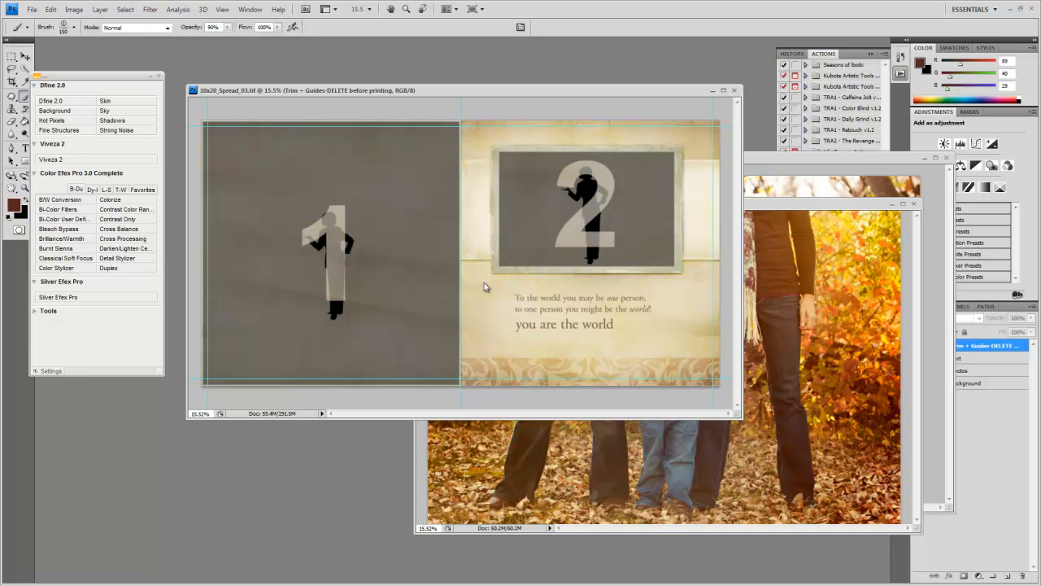
mouse_move(637, 231)
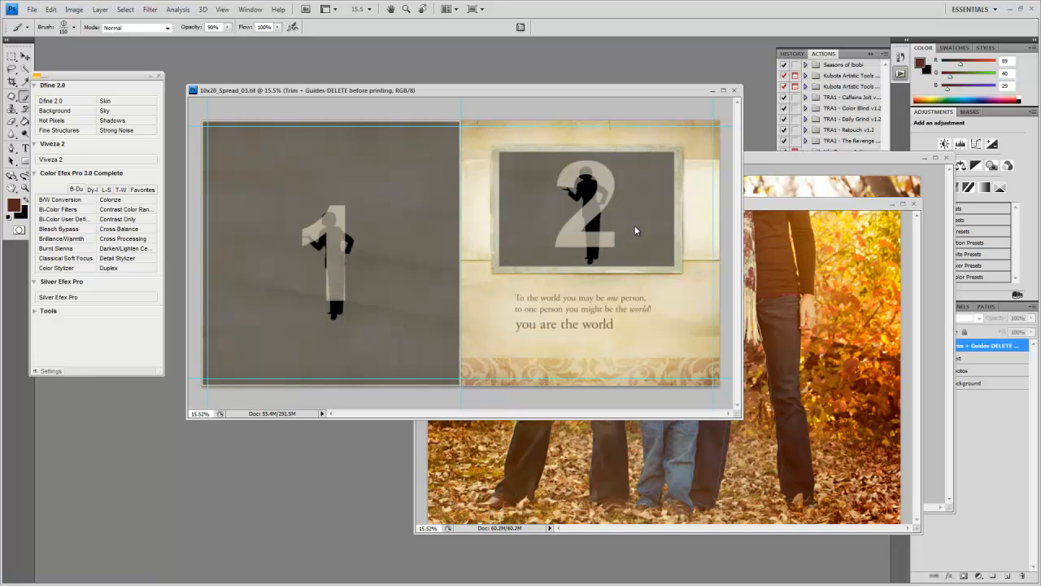
mouse_move(566, 161)
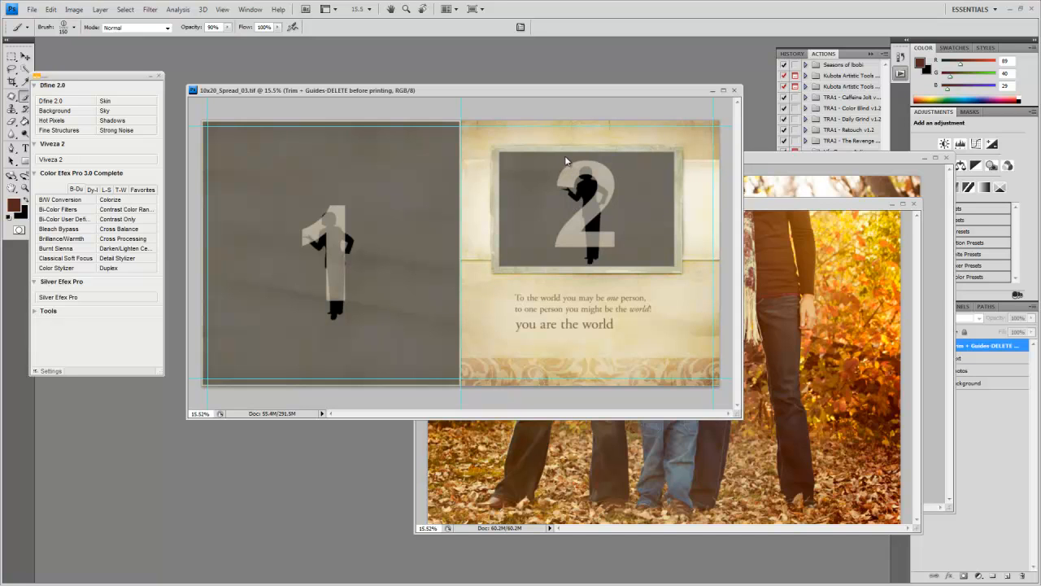
mouse_move(541, 240)
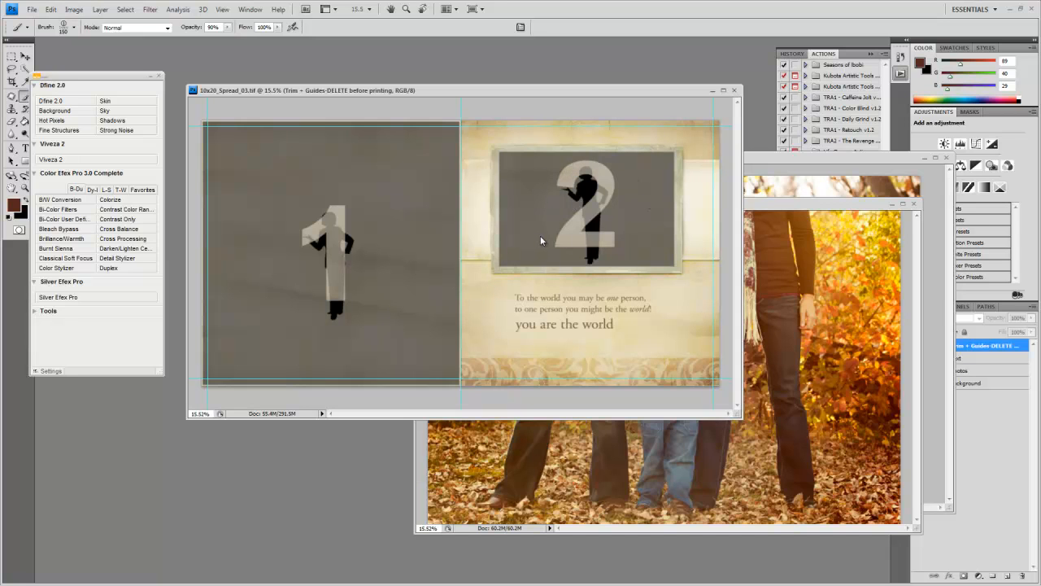
mouse_move(513, 218)
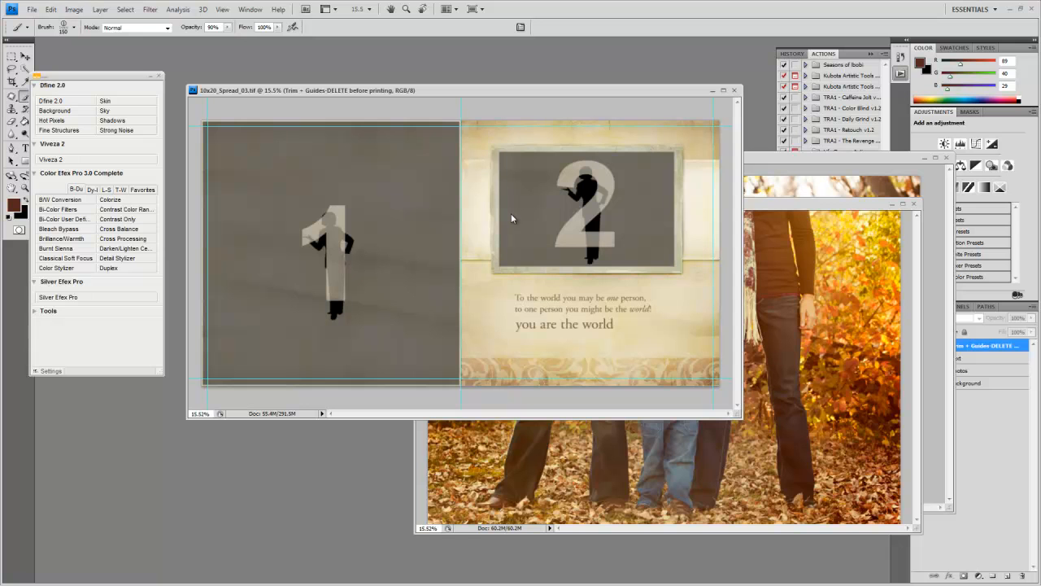
mouse_move(439, 182)
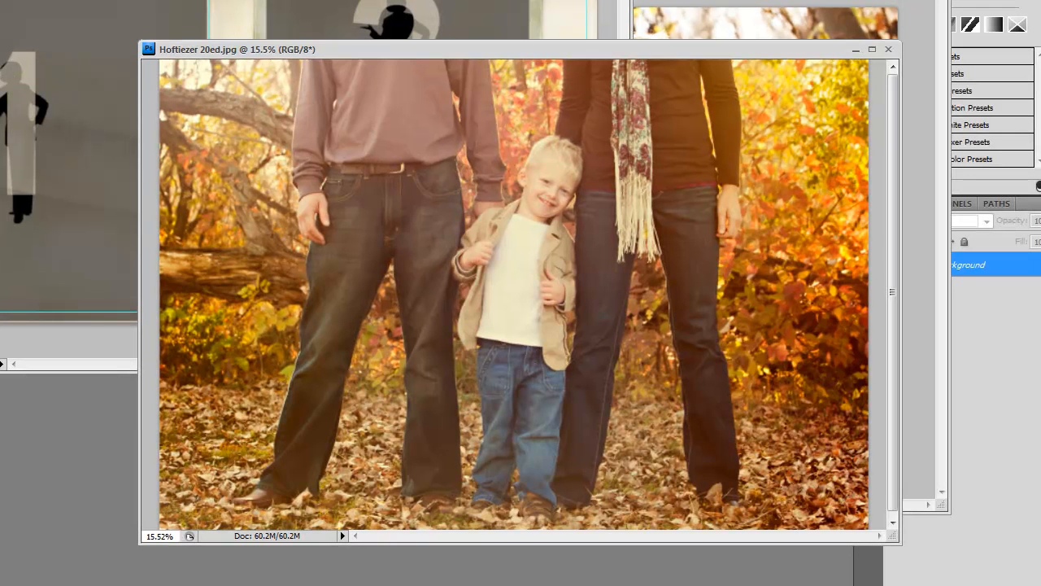
mouse_move(321, 53)
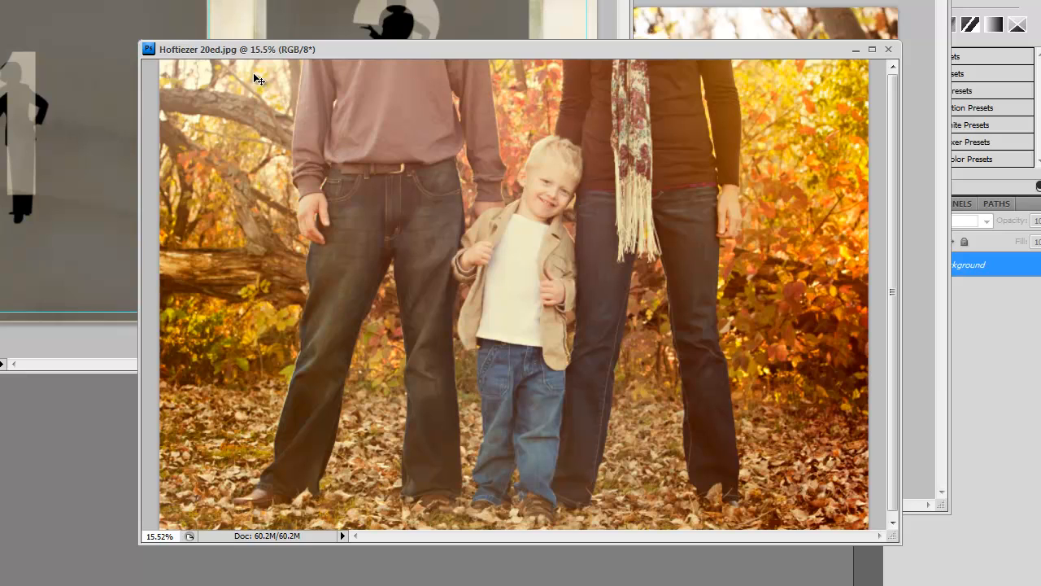
mouse_move(331, 55)
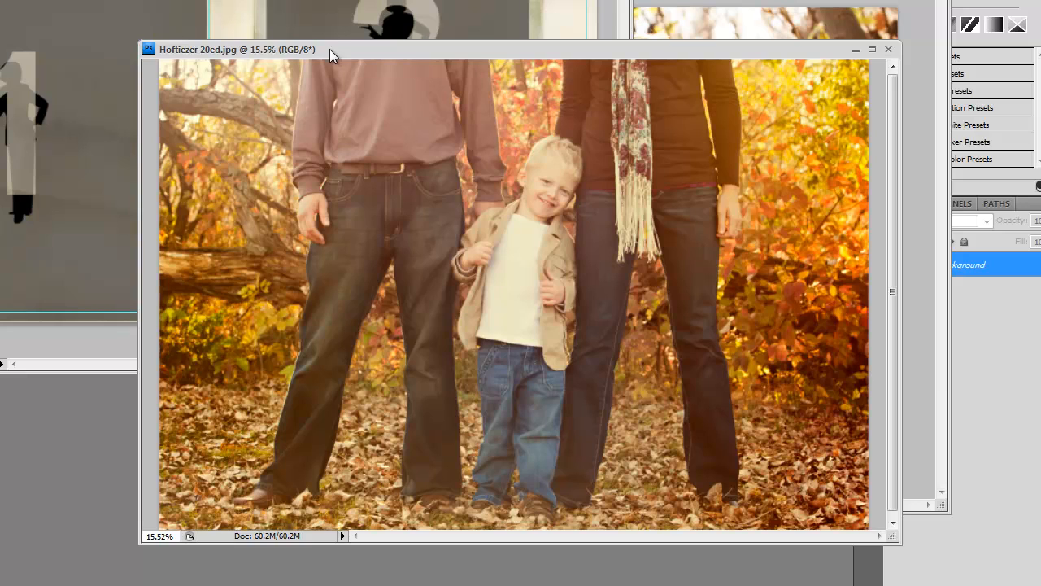
Step: Drag the autumn family photo onto the spread as a new layer over the left page
left_click_drag(238, 48, 288, 31)
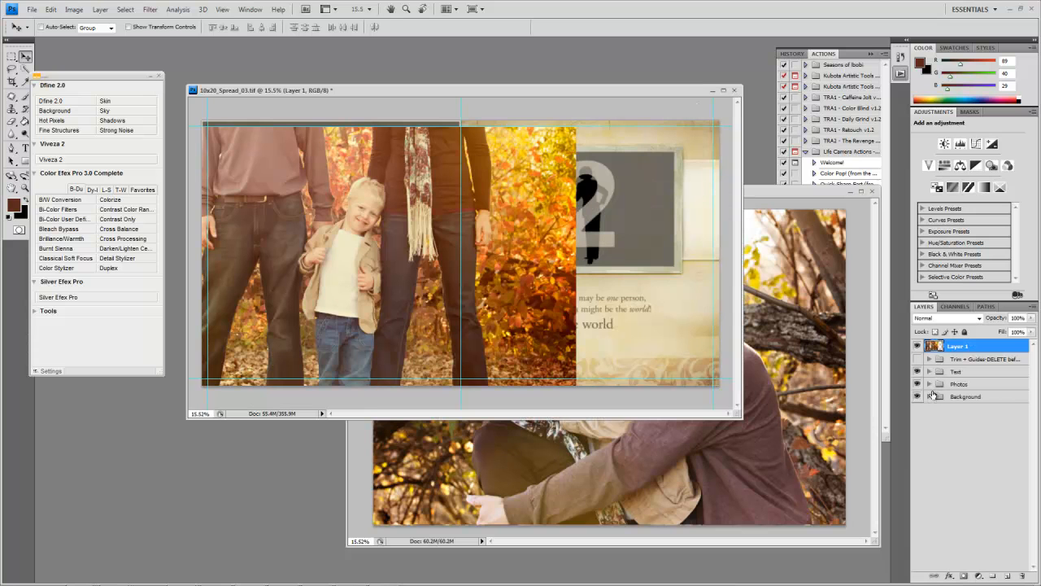
Step: Expand Photos > Photo 1 and select the family photo layer to clip into the left placeholder
left_click(930, 384)
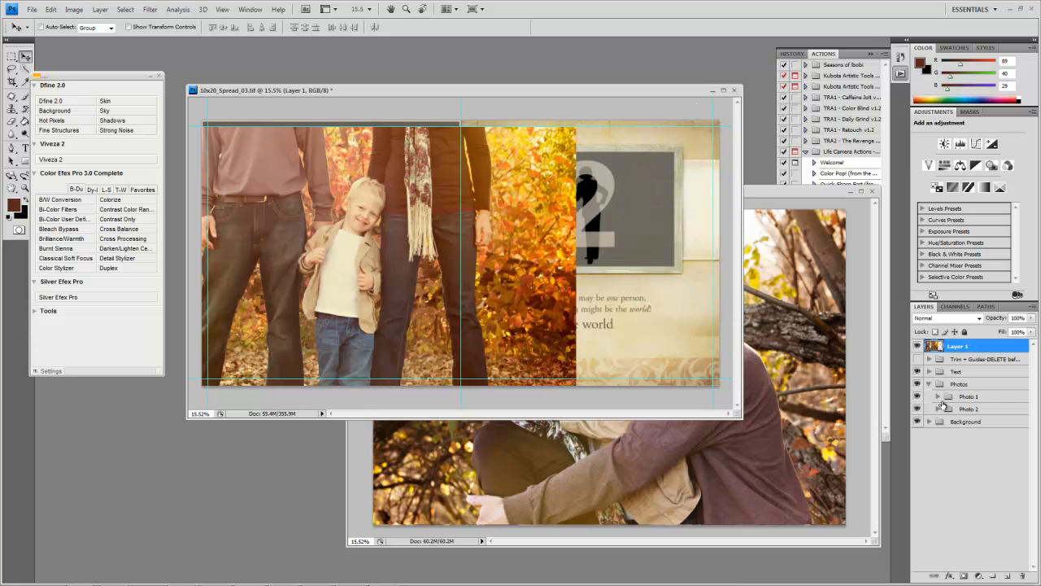
left_click(939, 395)
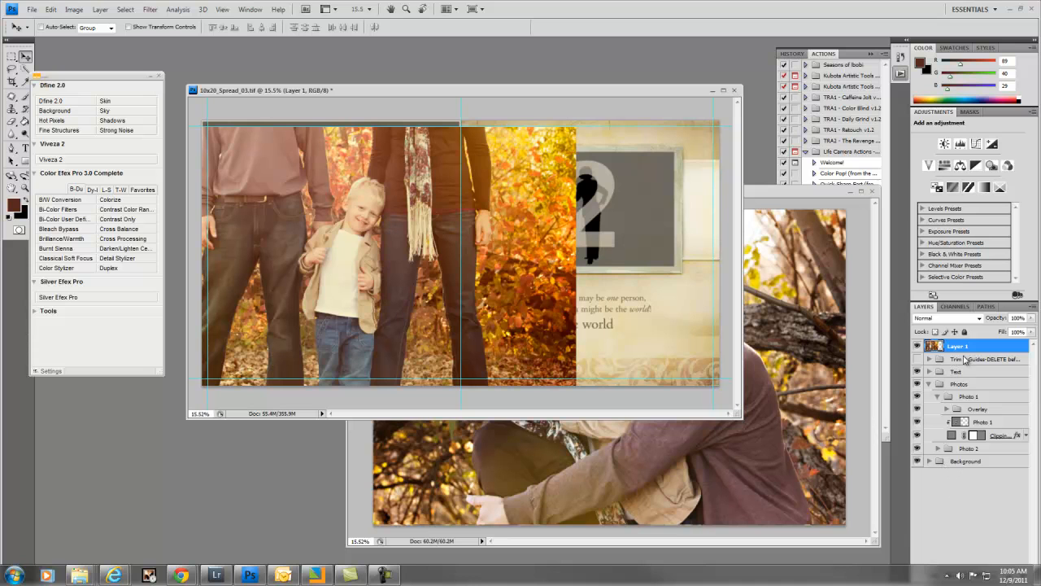
mouse_move(968, 408)
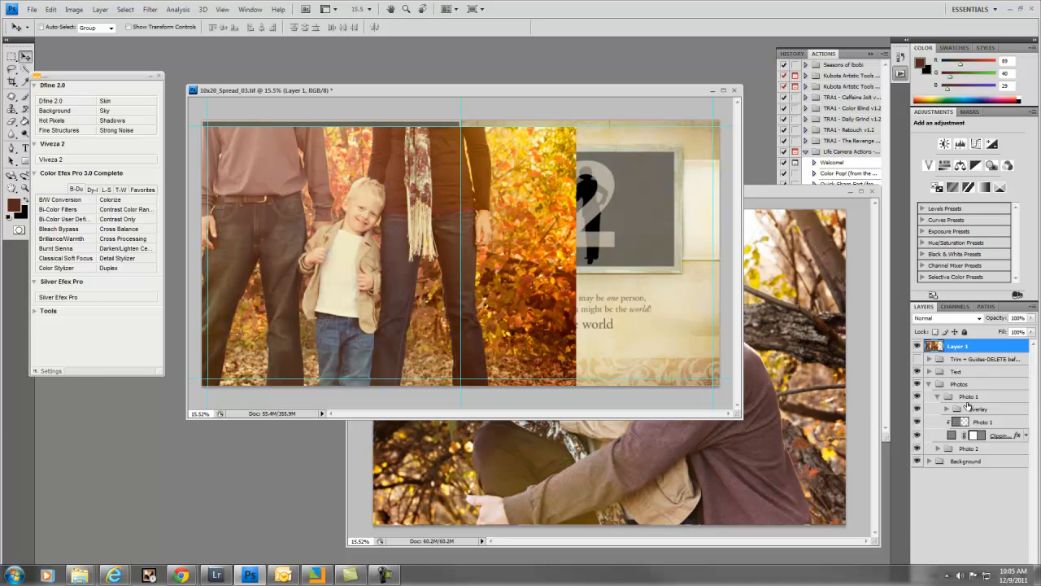
left_click(983, 422)
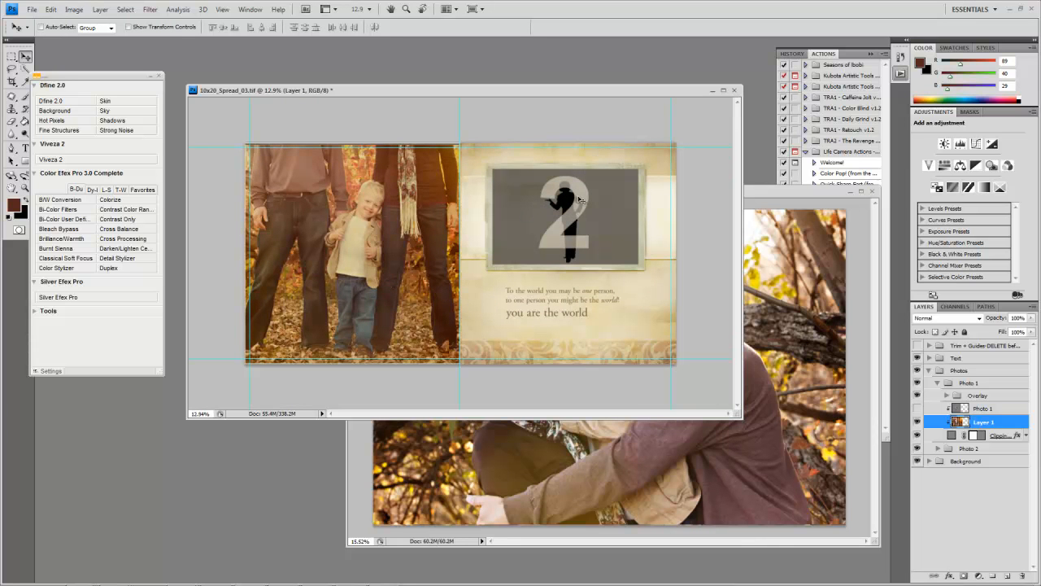
mouse_move(752, 197)
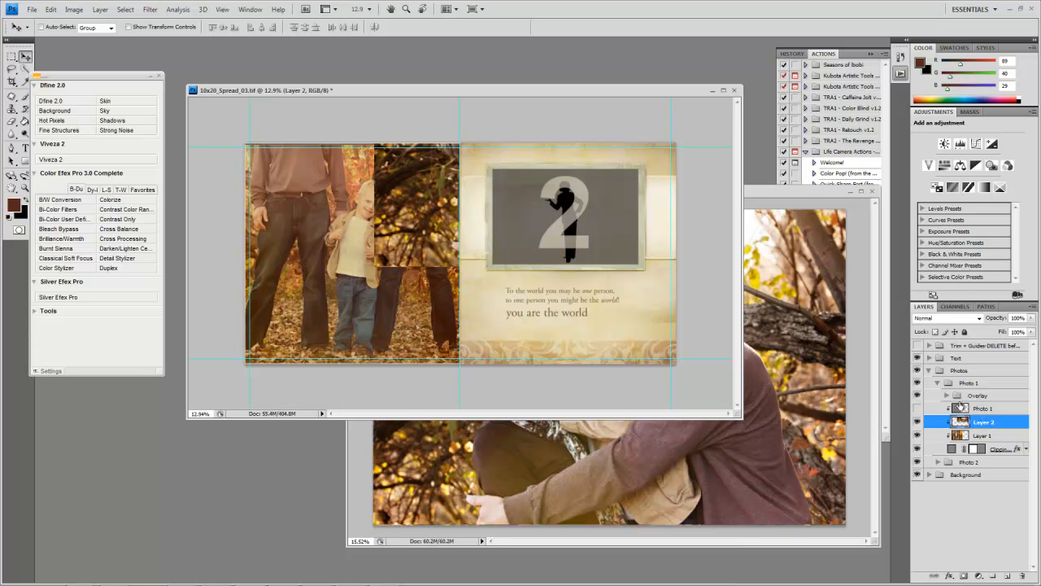
Step: Place the hugging photo in the Photo 2 group and scale it to fill the right frame
left_click(939, 461)
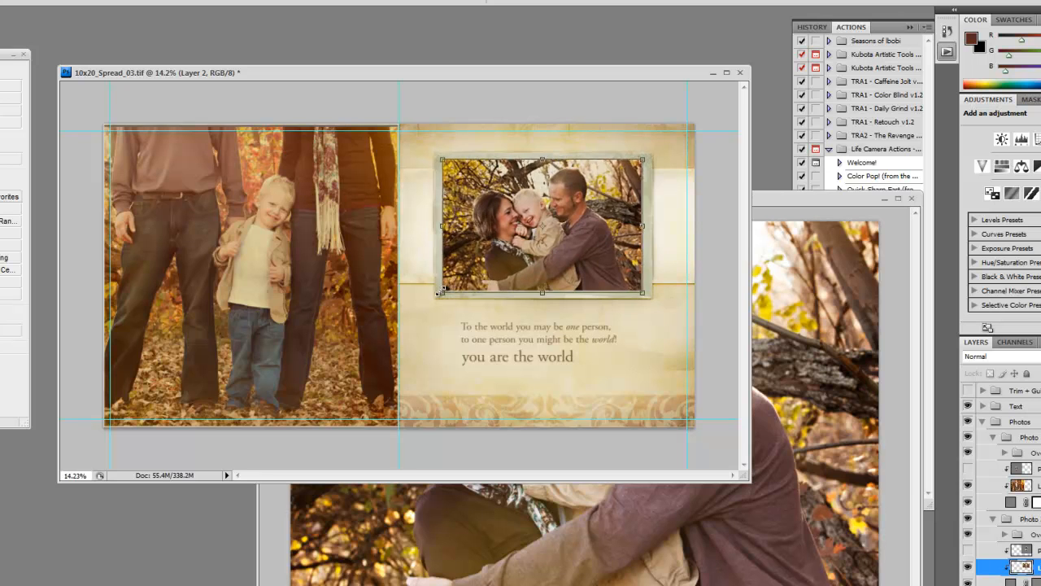
left_click_drag(442, 293, 426, 308)
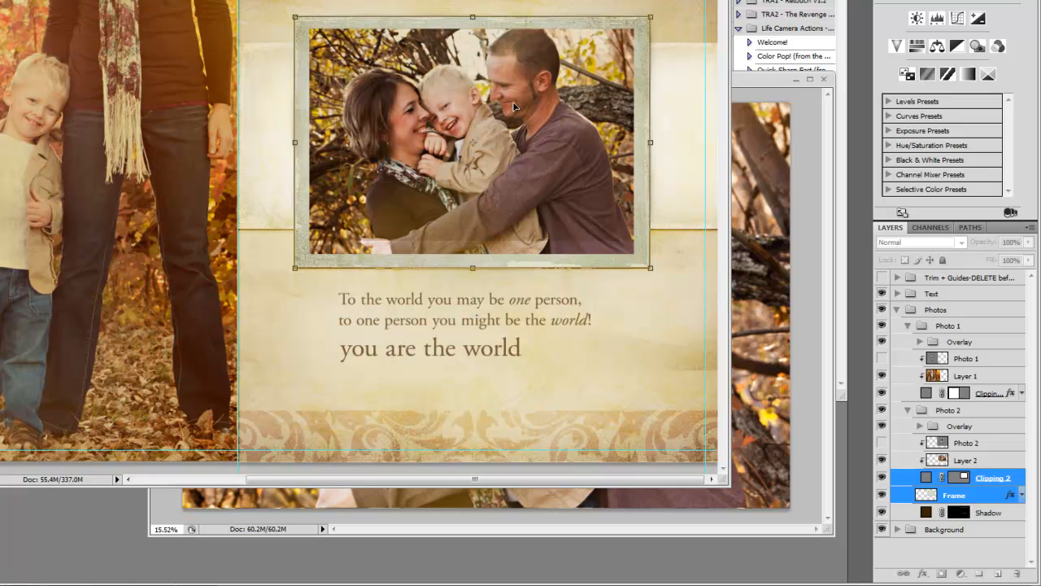
mouse_move(417, 69)
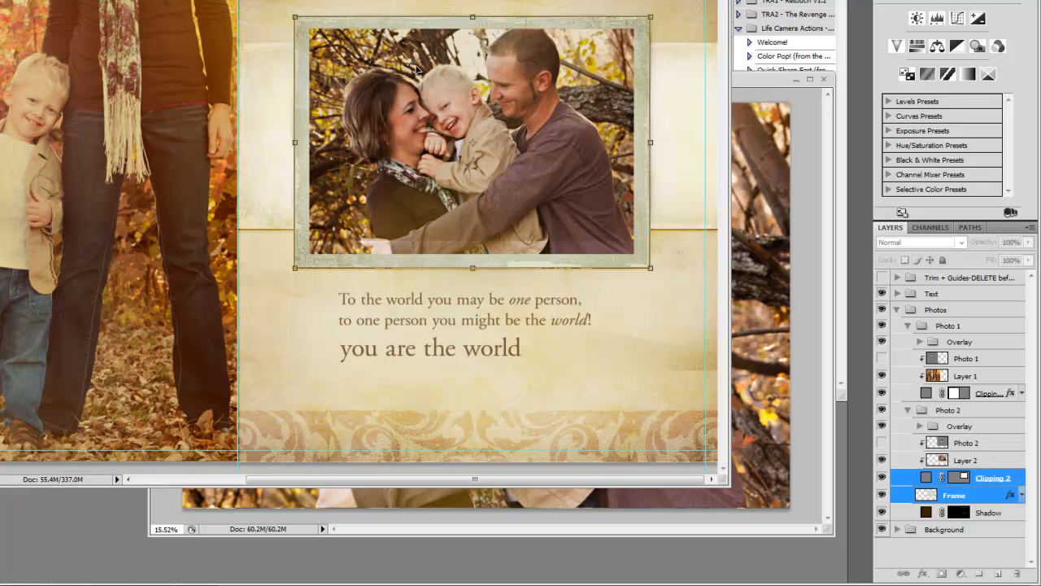
mouse_move(213, 241)
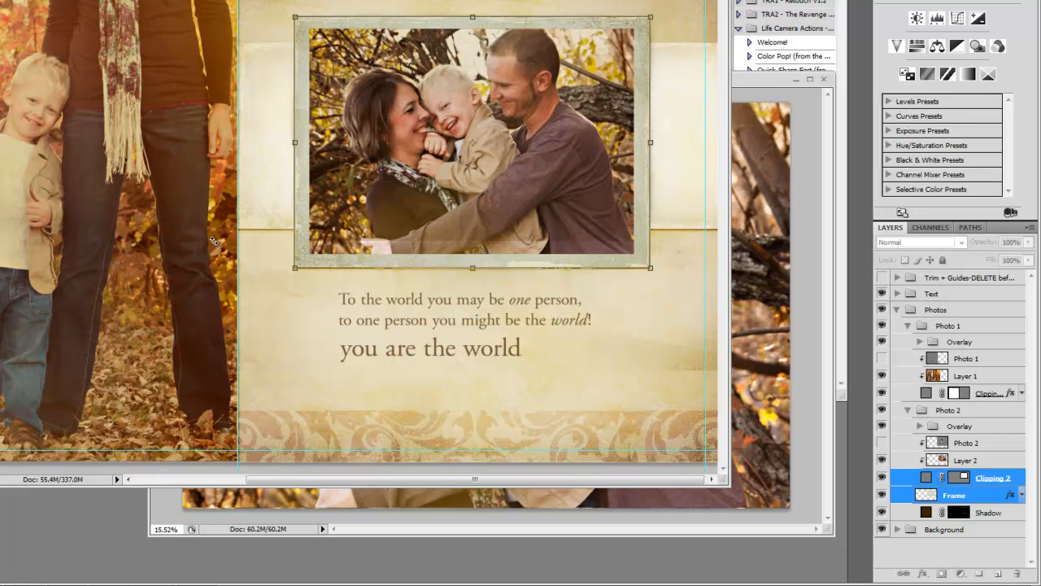
mouse_move(557, 131)
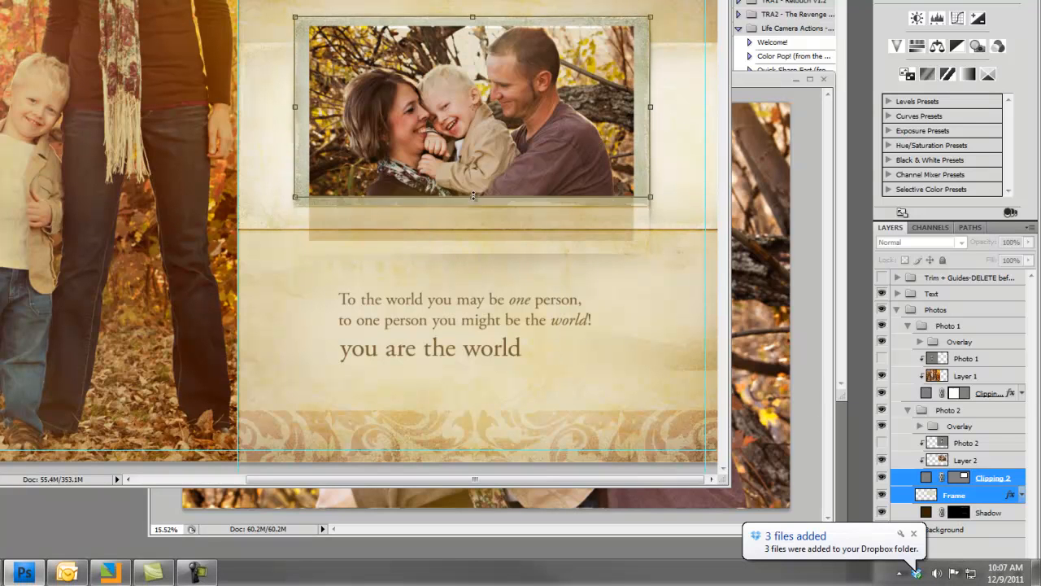
Step: Drag the Photo 2 frame's bottom edge up so it fits the hugging photo
left_click_drag(473, 196, 472, 200)
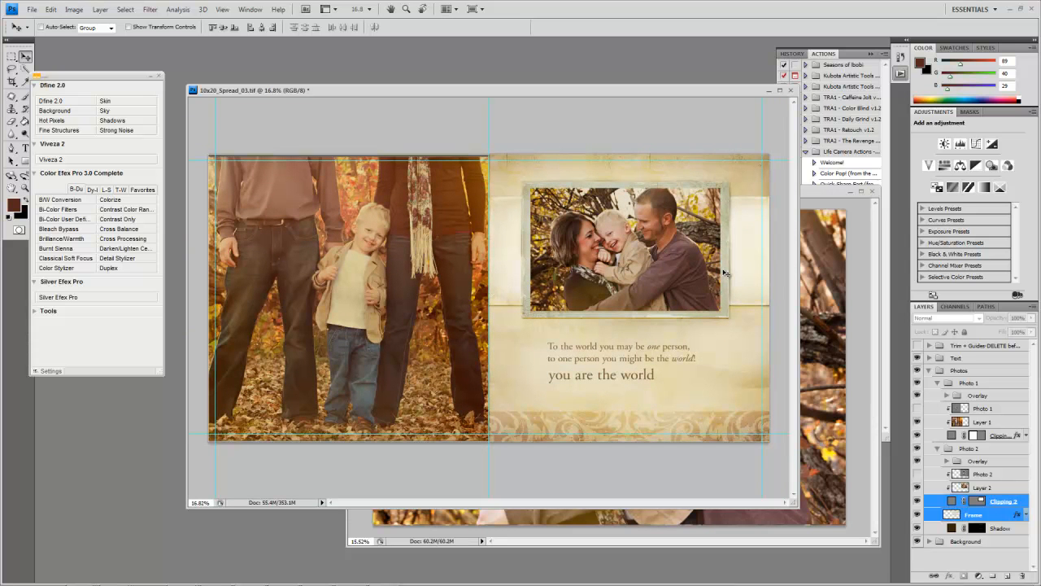
mouse_move(360, 274)
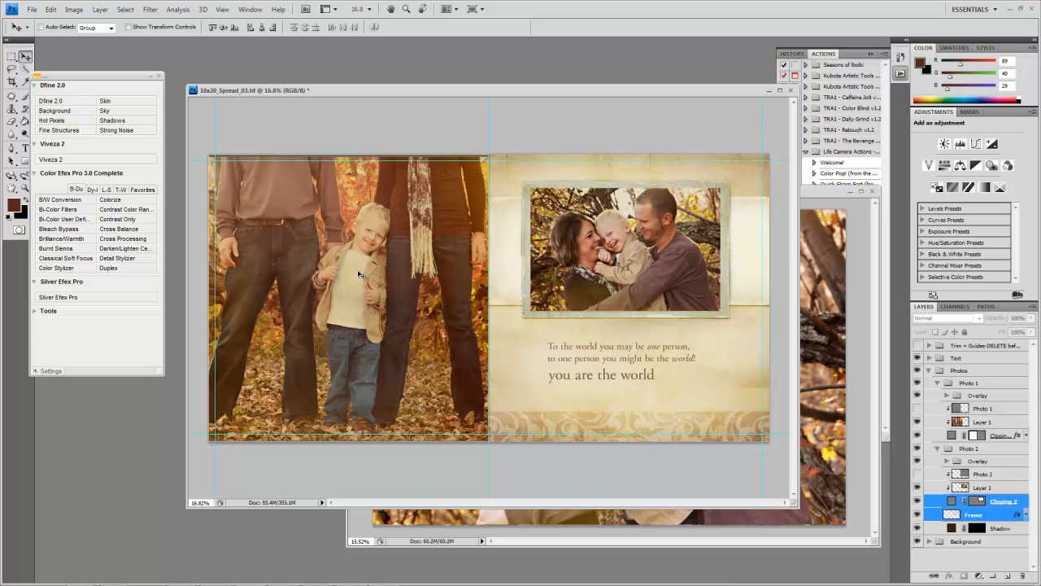